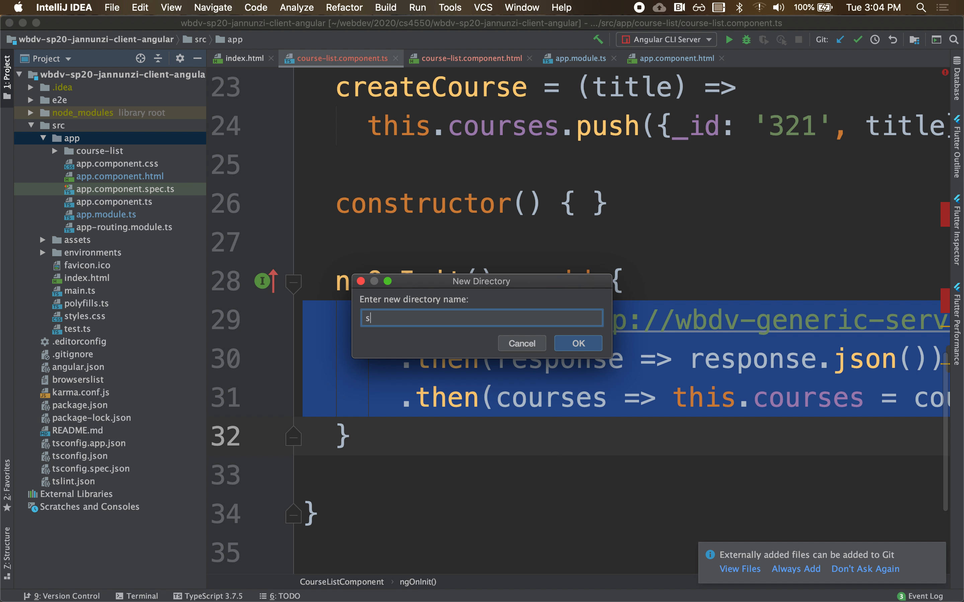
# Create the services directory under app
pyautogui.write('ervice')
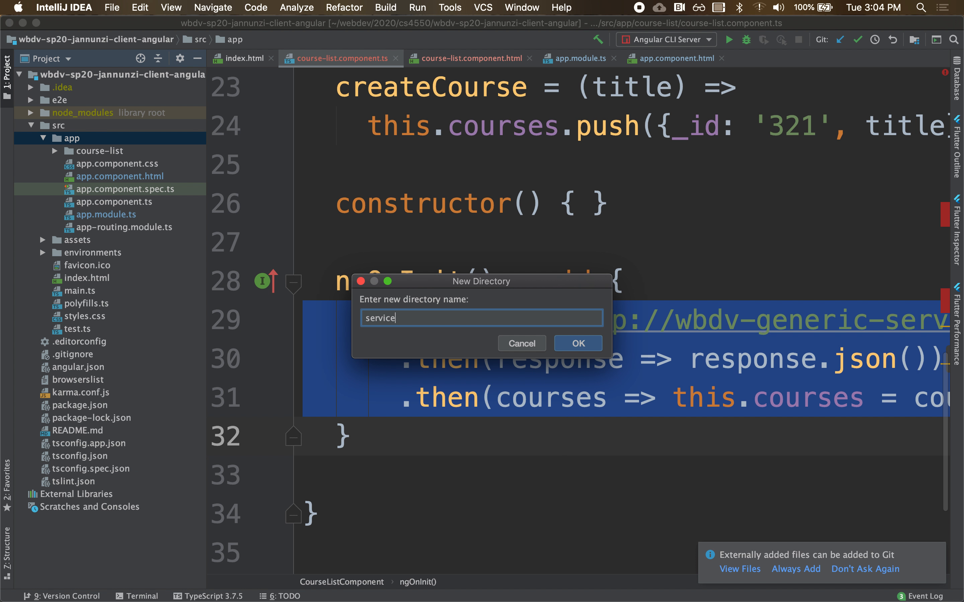
pyautogui.click(579, 344)
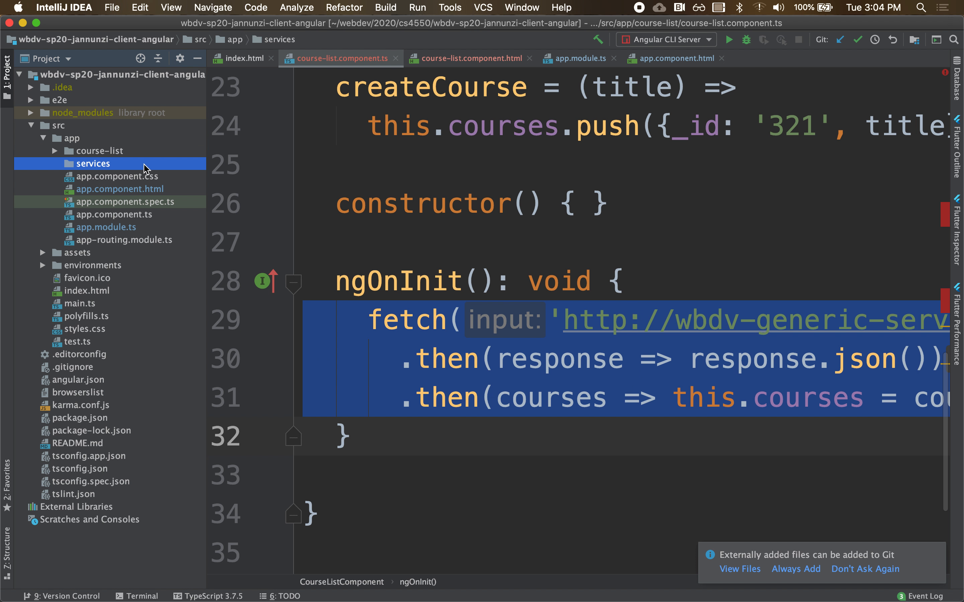
# Create a new TypeScript file named CourseServiceClient inside services
pyautogui.rightClick(93, 164)
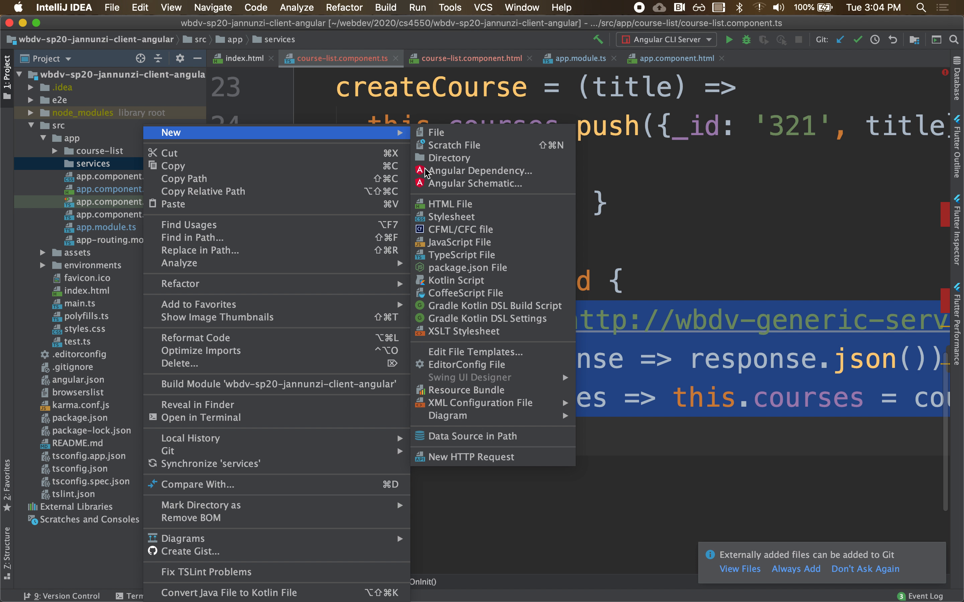
pyautogui.click(464, 254)
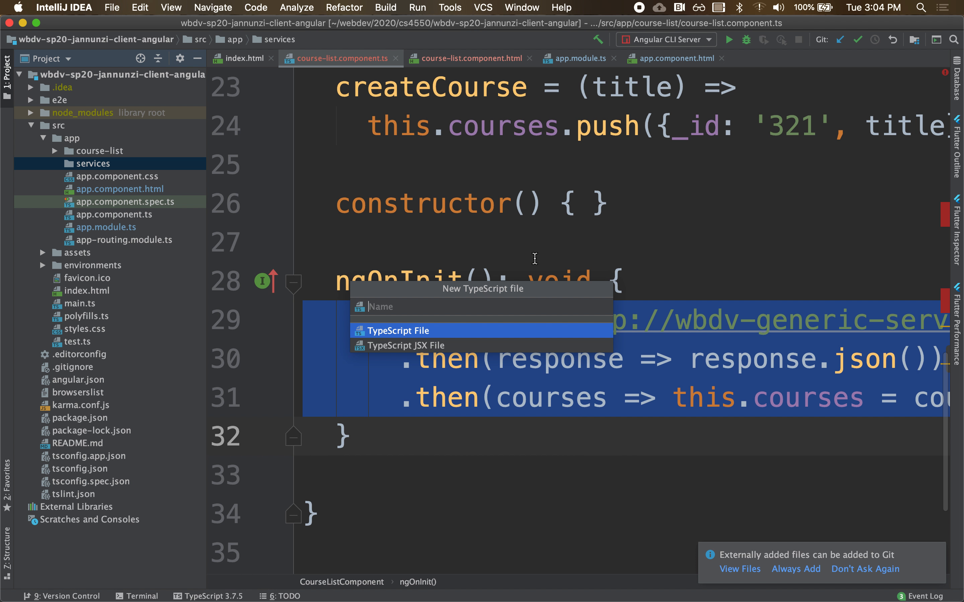
pyautogui.write('Course')
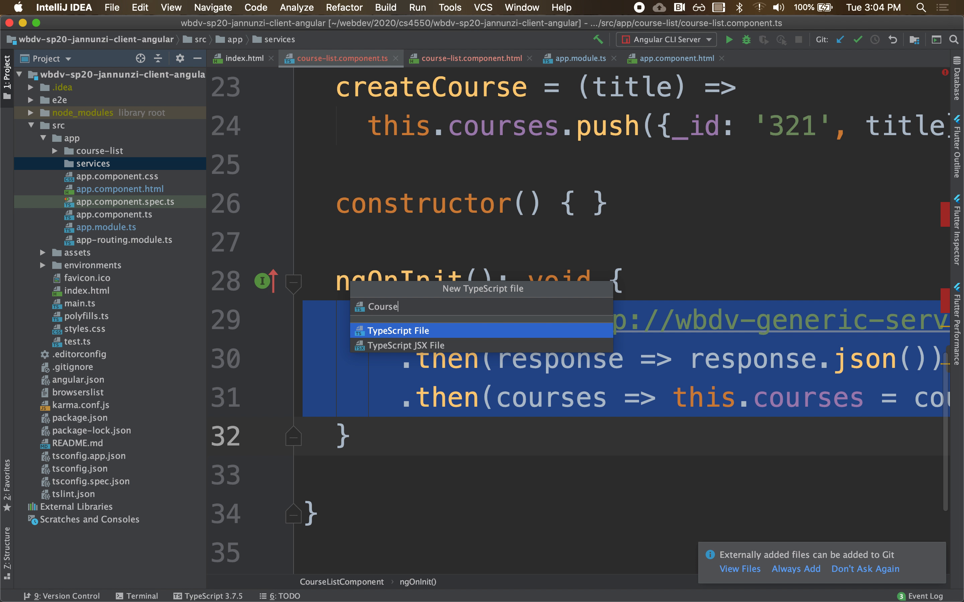
pyautogui.write('Service')
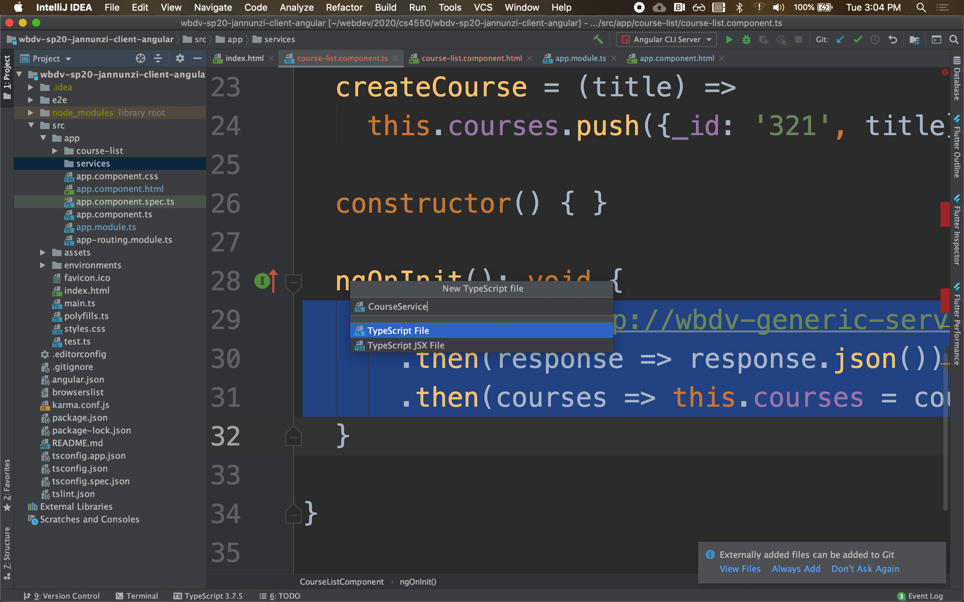
pyautogui.write('Client')
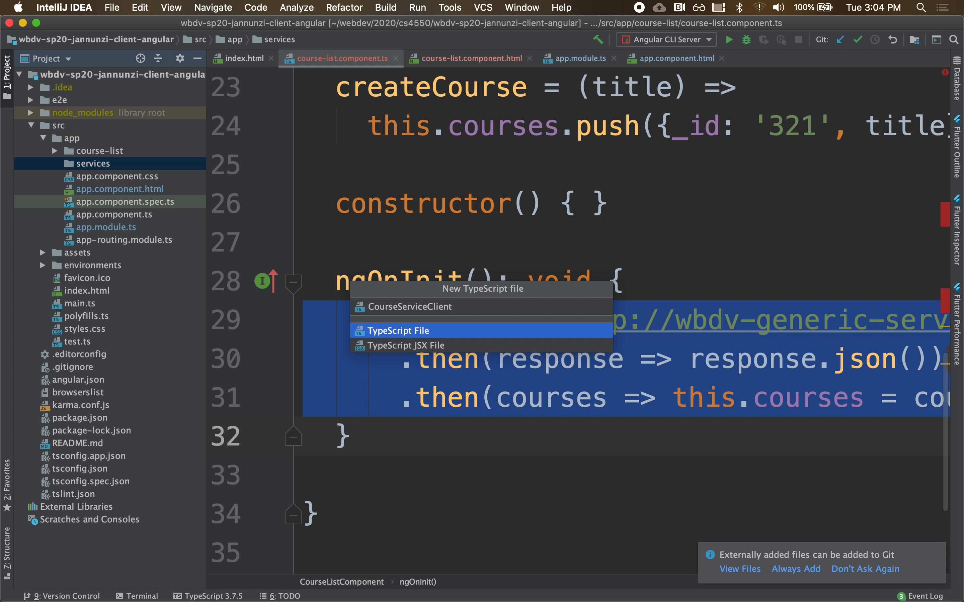
pyautogui.click(400, 331)
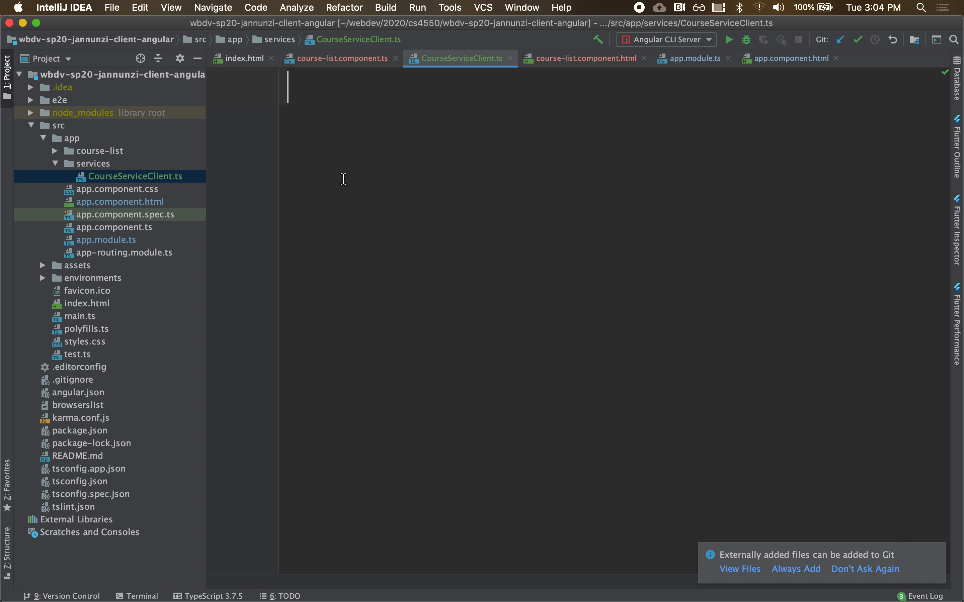
pyautogui.moveTo(208, 158)
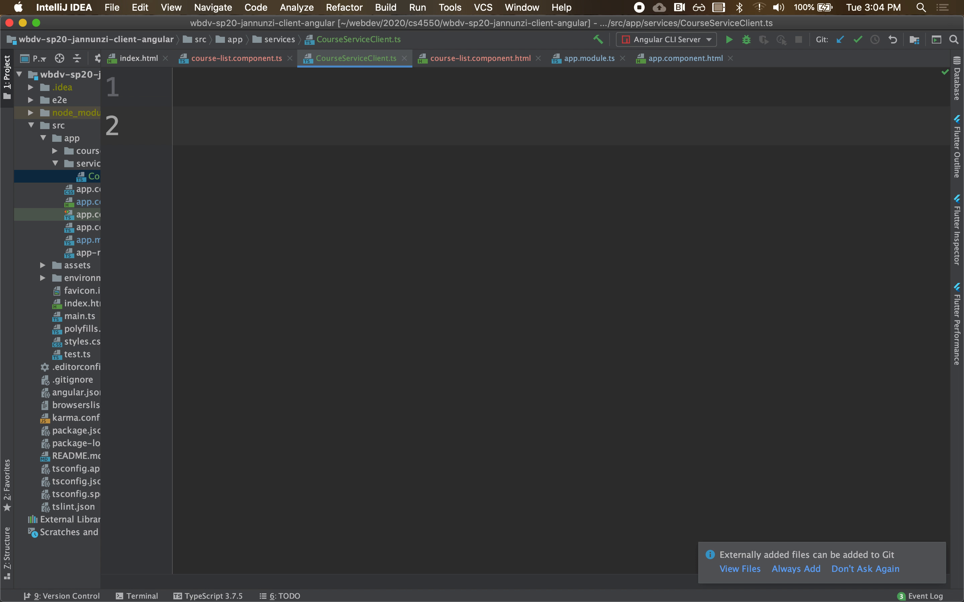
# Declare export class CourseServiceClient and grab the fetch chain from course-list.component.ts
pyautogui.write('export class CourseServiceClient {')
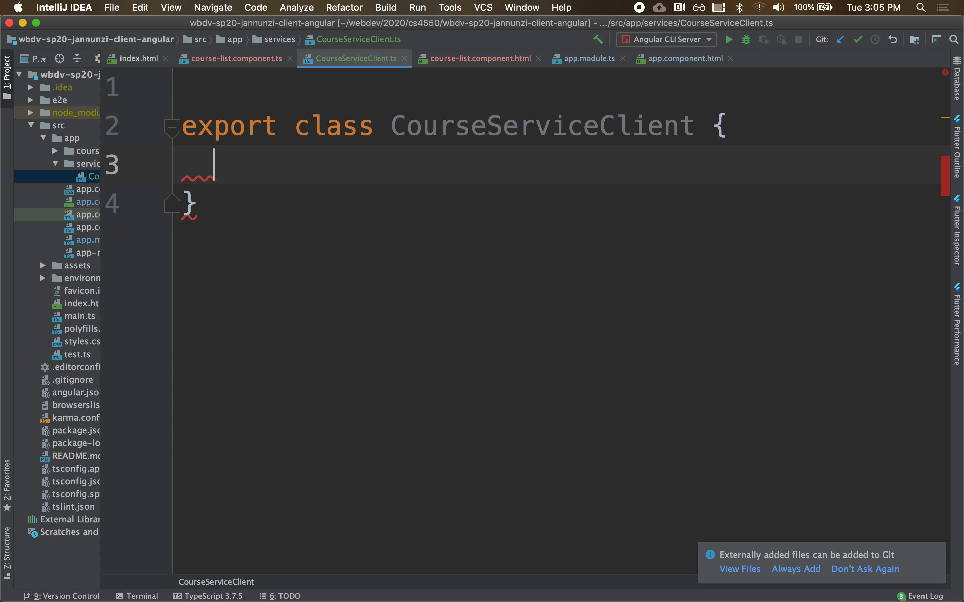
pyautogui.click(235, 58)
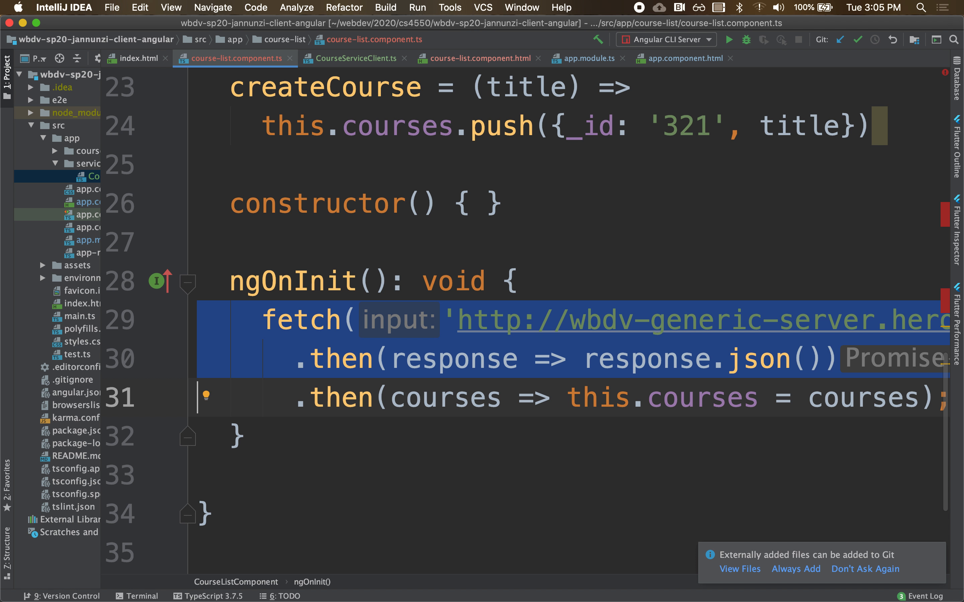
pyautogui.write('c')
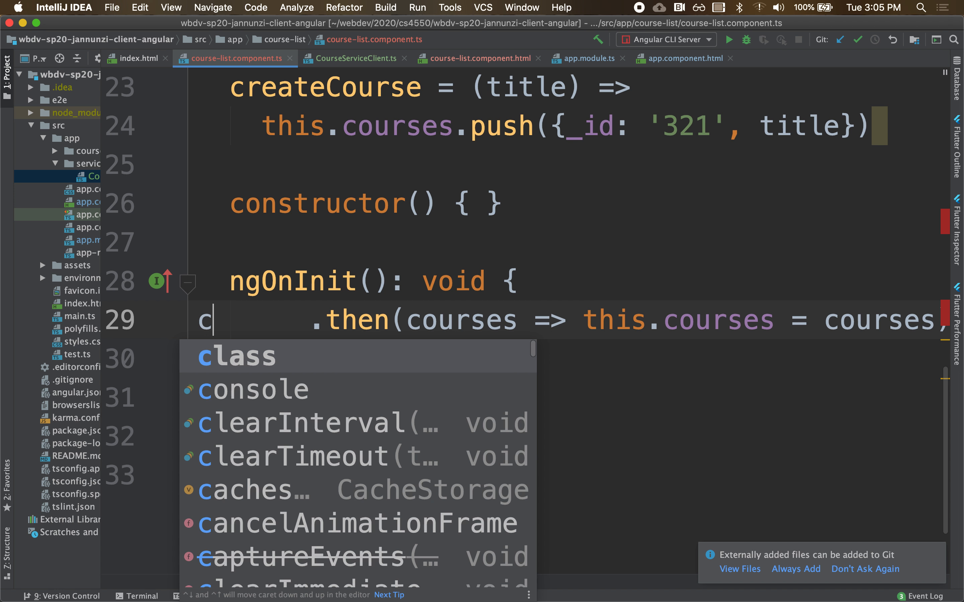
pyautogui.click(355, 58)
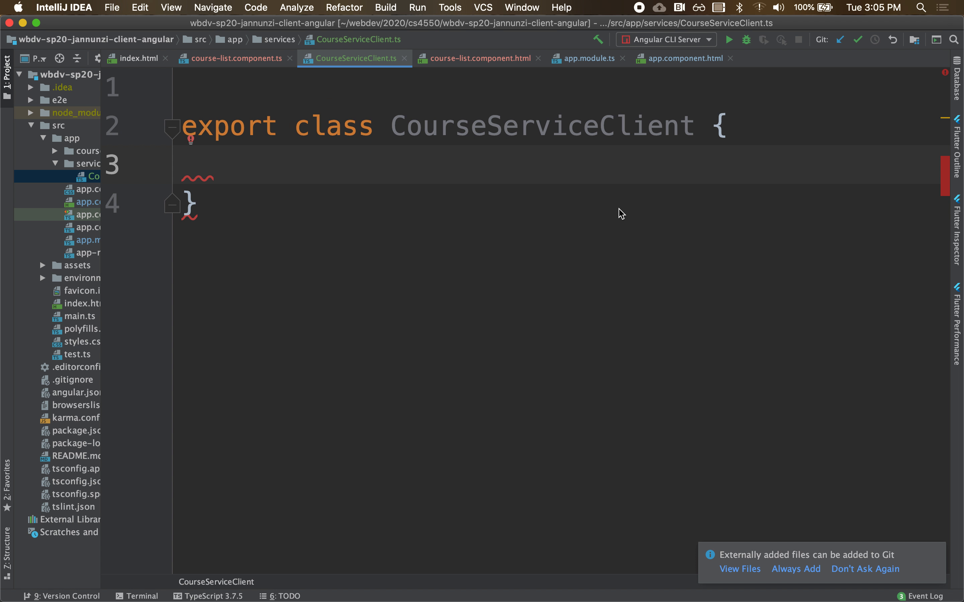
# Add a findAllCourses arrow function wrapping the fetch and JSON-parsing chain
pyautogui.write('find')
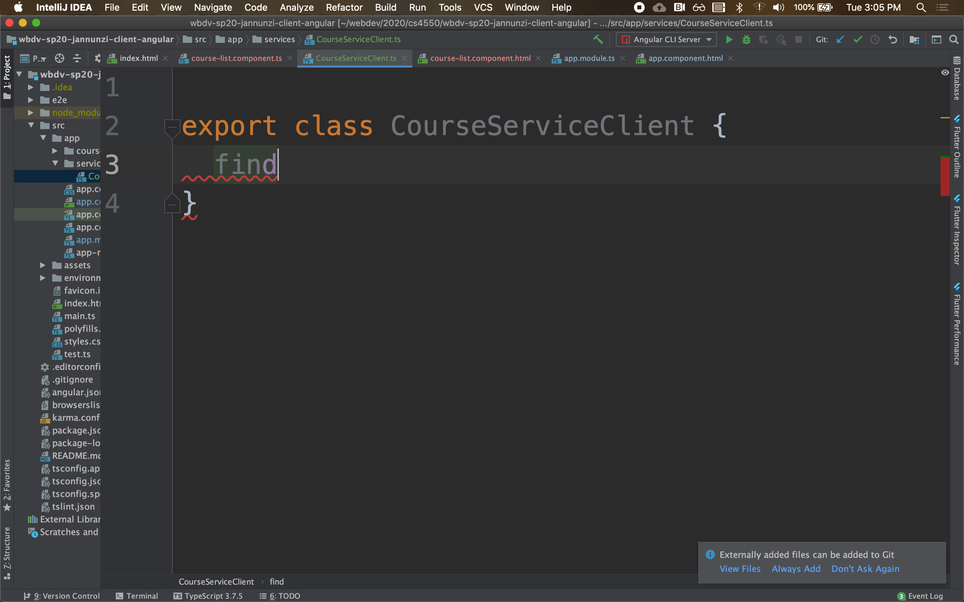
pyautogui.write('AllCourses =')
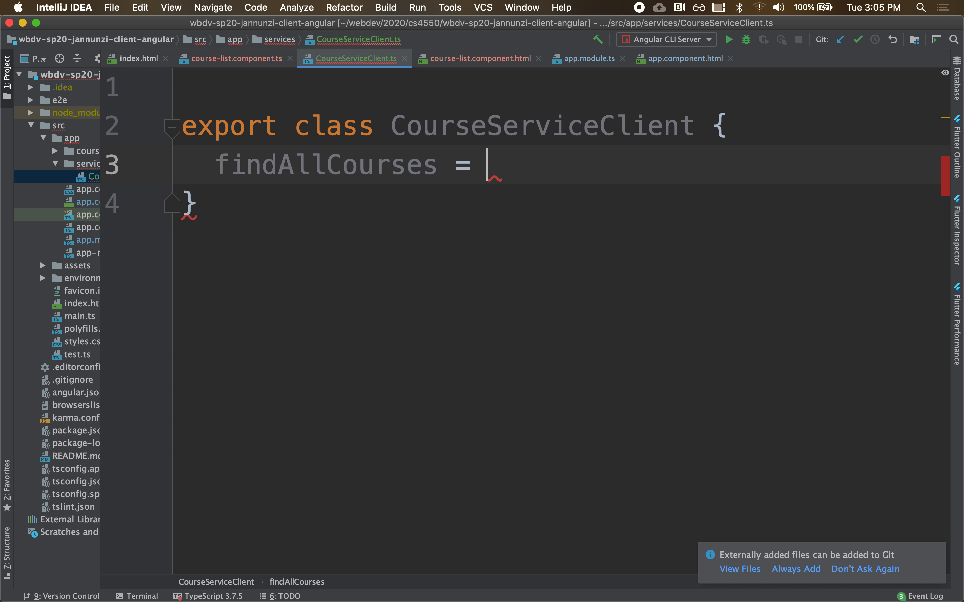
pyautogui.write('() =>')
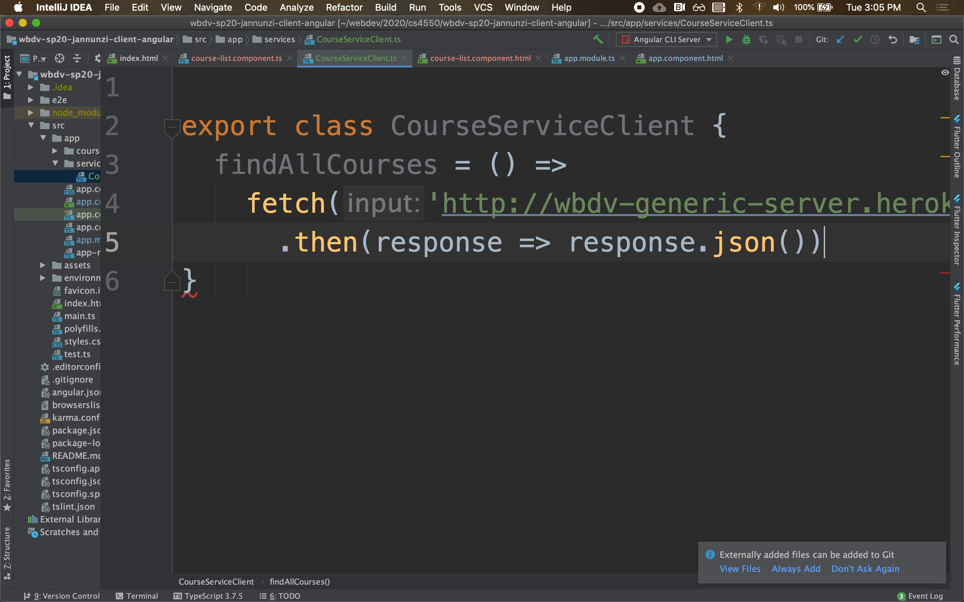
pyautogui.write(';')
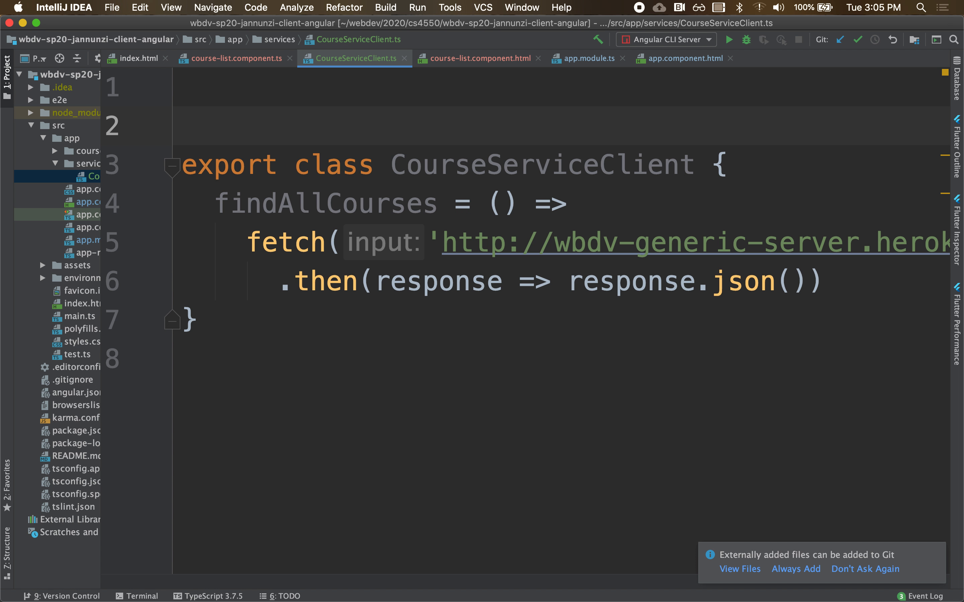
pyautogui.write('@')
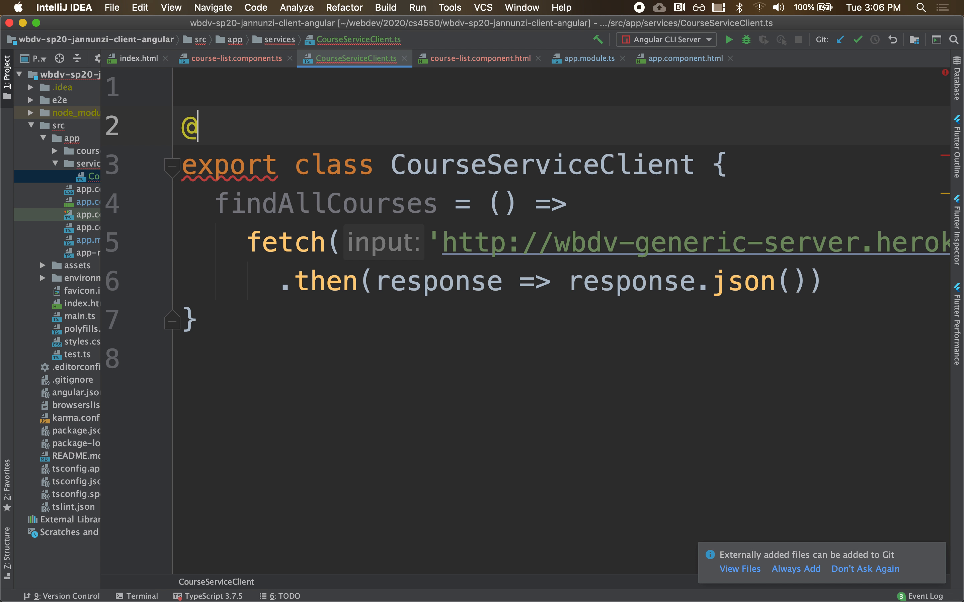
pyautogui.write('In')
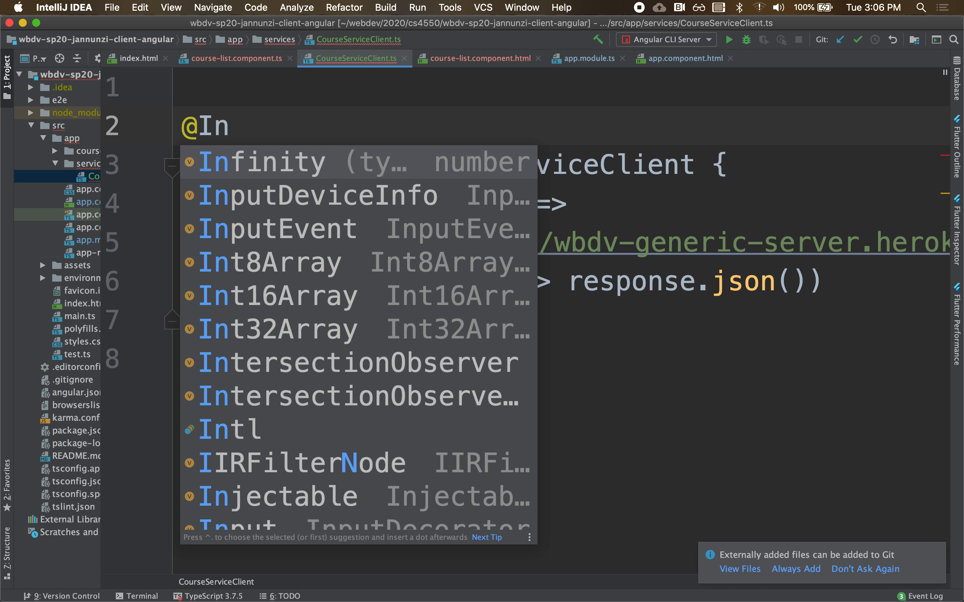
pyautogui.press('Enter')
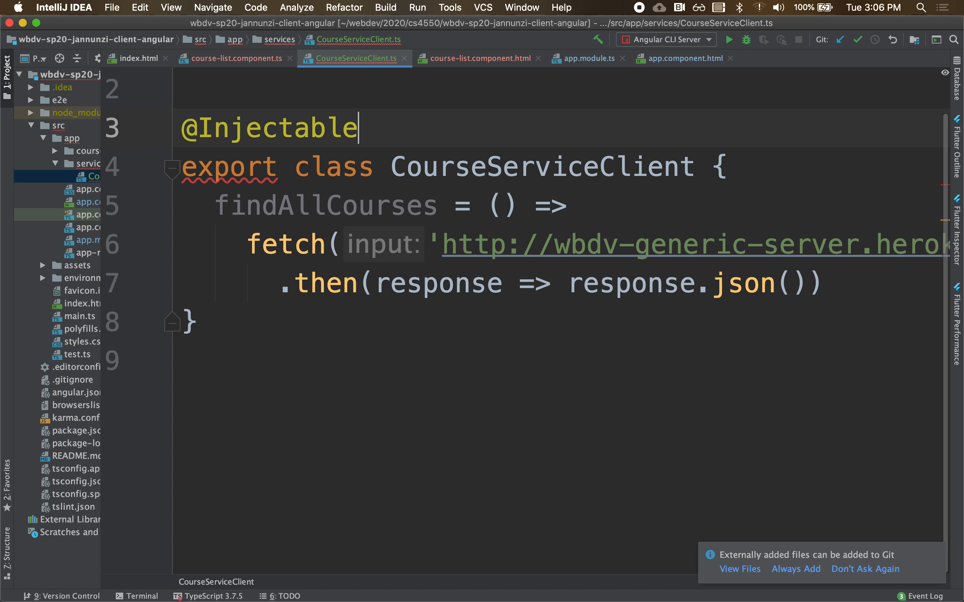
pyautogui.write('()')
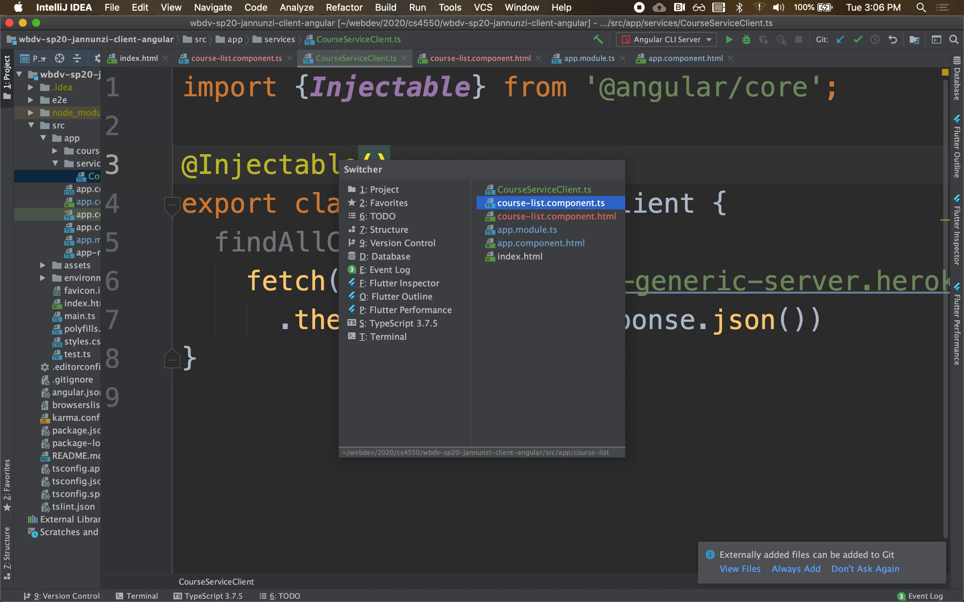
# Compare the CourseServiceClient class with course-list.component.ts and place the cursor in its constructor
pyautogui.click(552, 204)
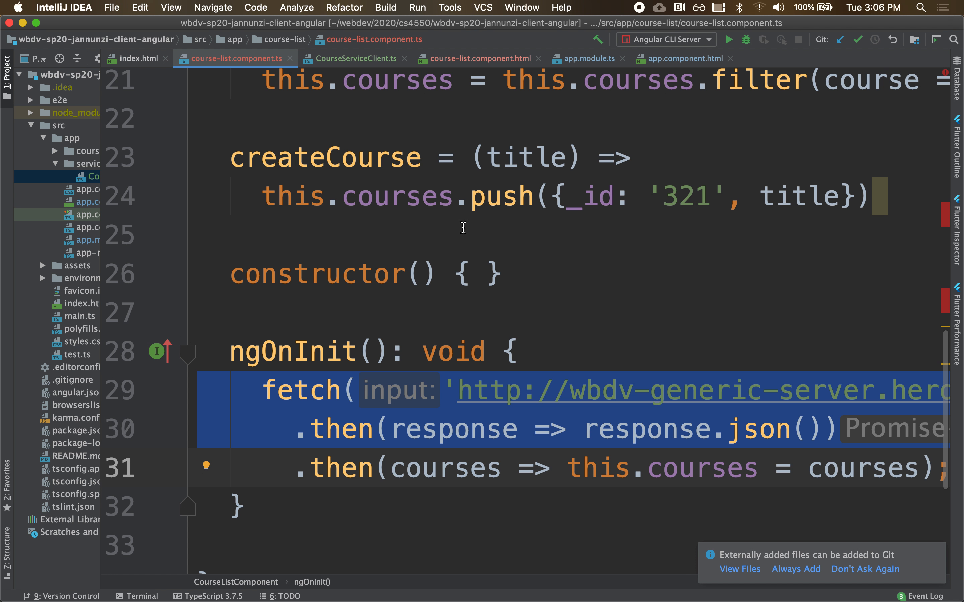
pyautogui.click(356, 57)
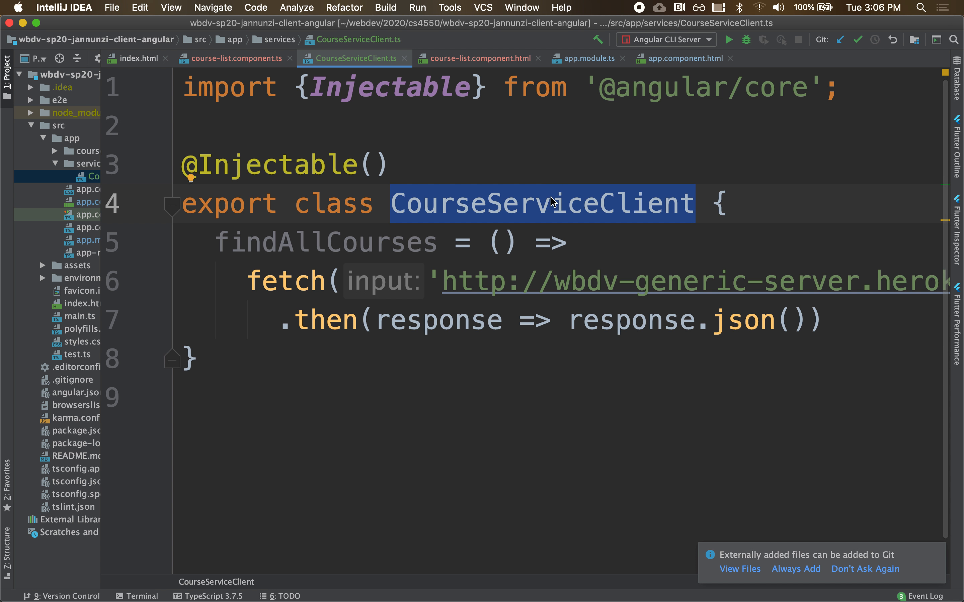
pyautogui.click(233, 58)
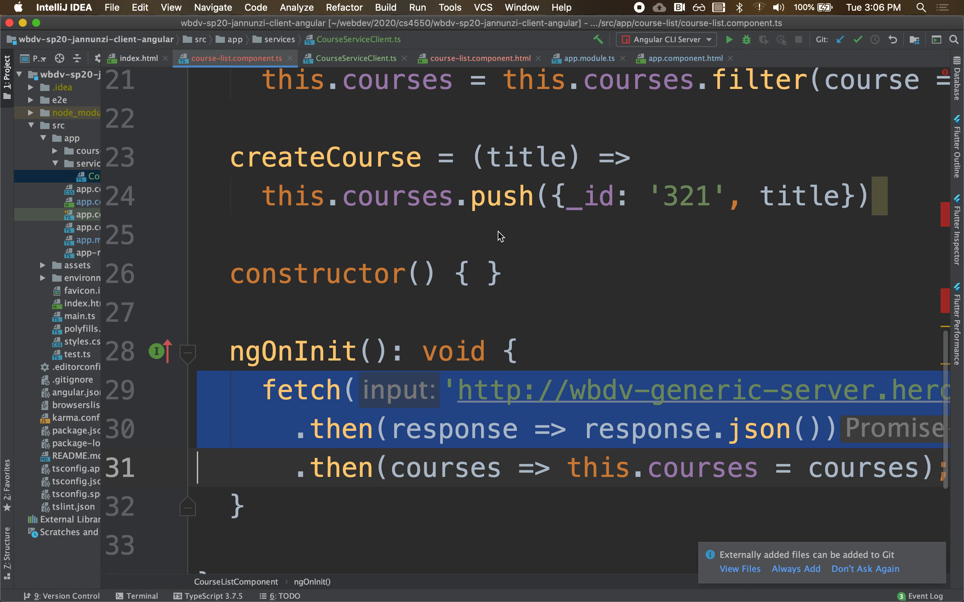
pyautogui.click(421, 273)
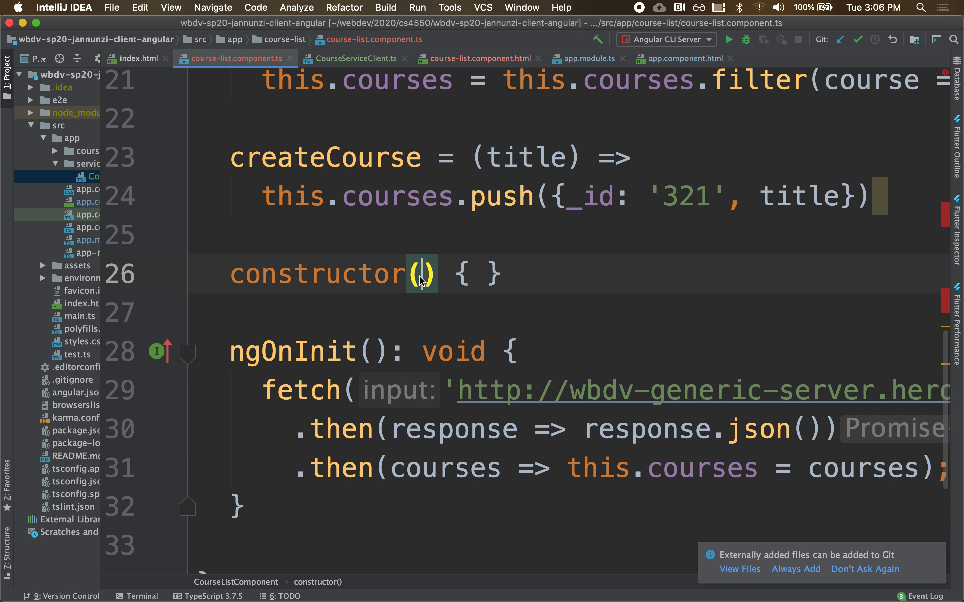
# Add constructor parameter private service: CourseServiceClient to CourseListComponent
pyautogui.write('private')
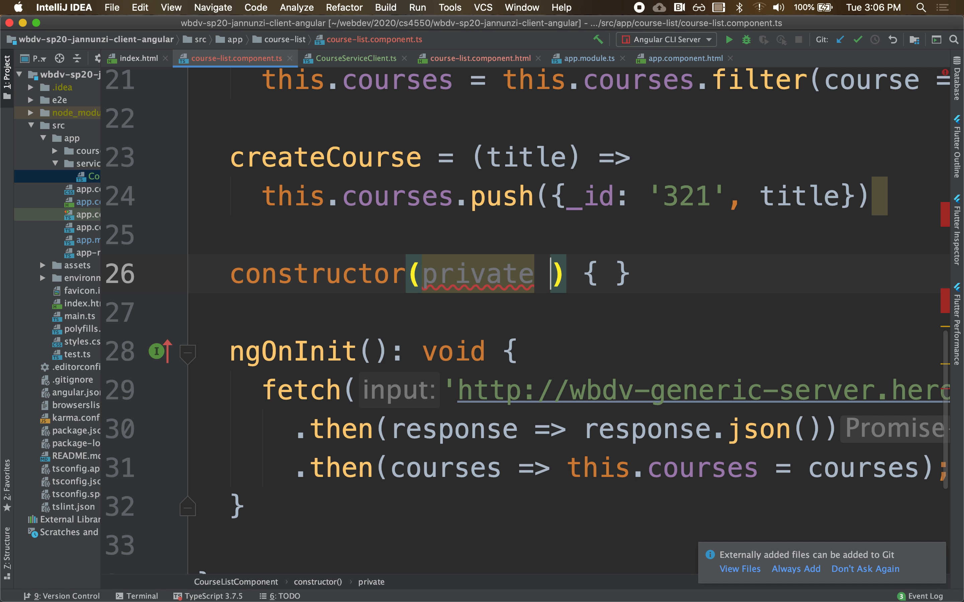
pyautogui.write('service:')
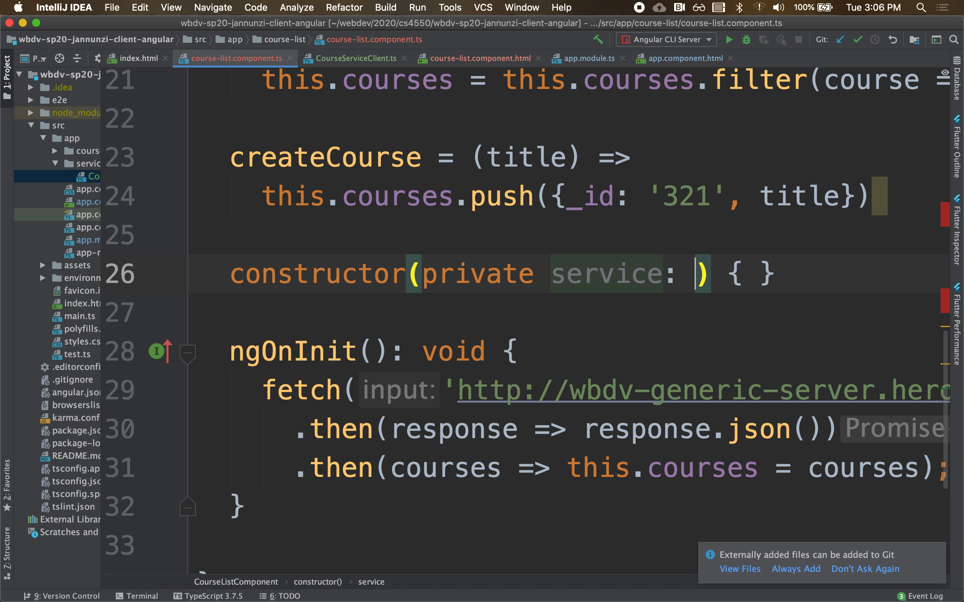
pyautogui.write('CourseServiceClient')
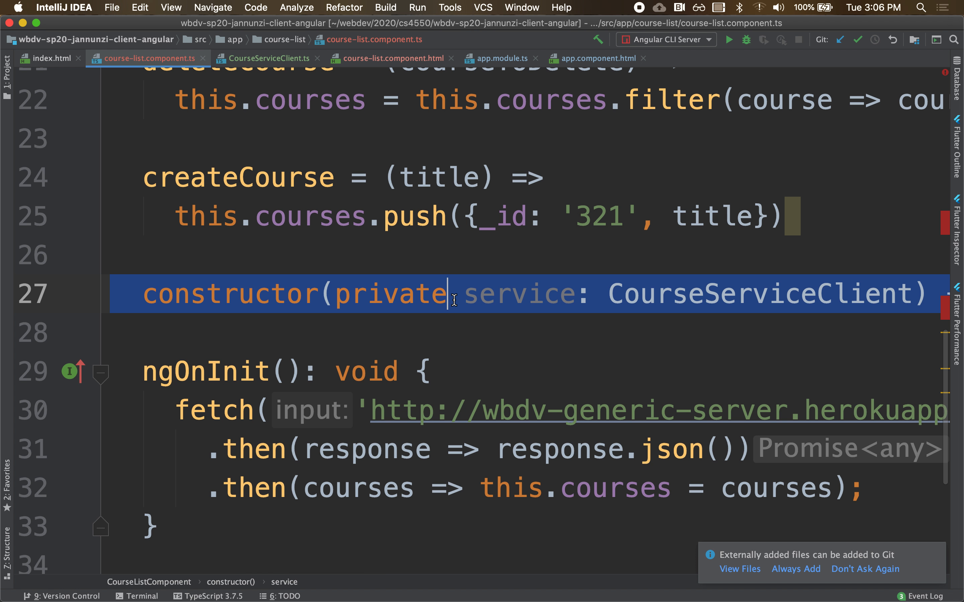
pyautogui.moveTo(455, 303)
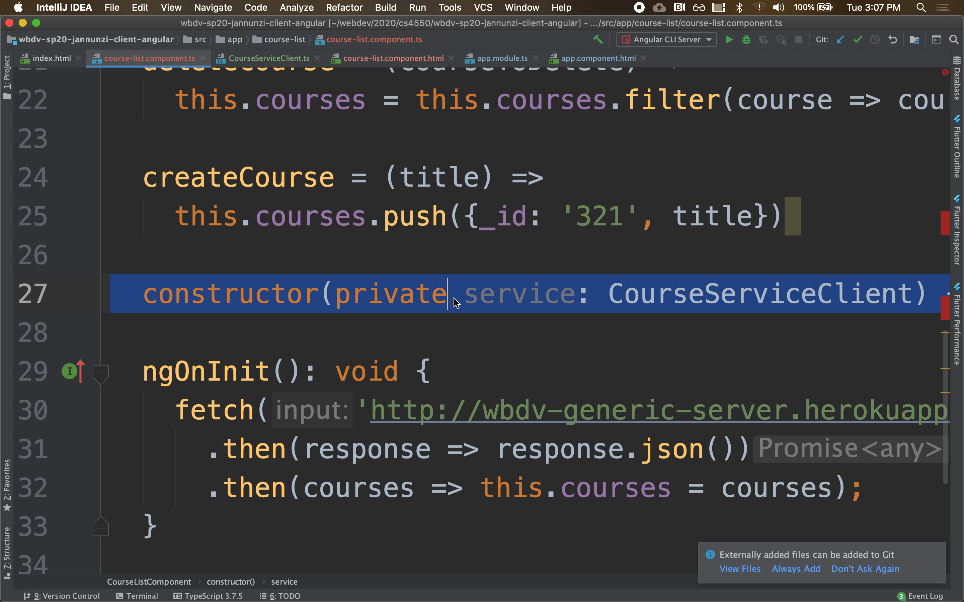
pyautogui.doubleClick(519, 294)
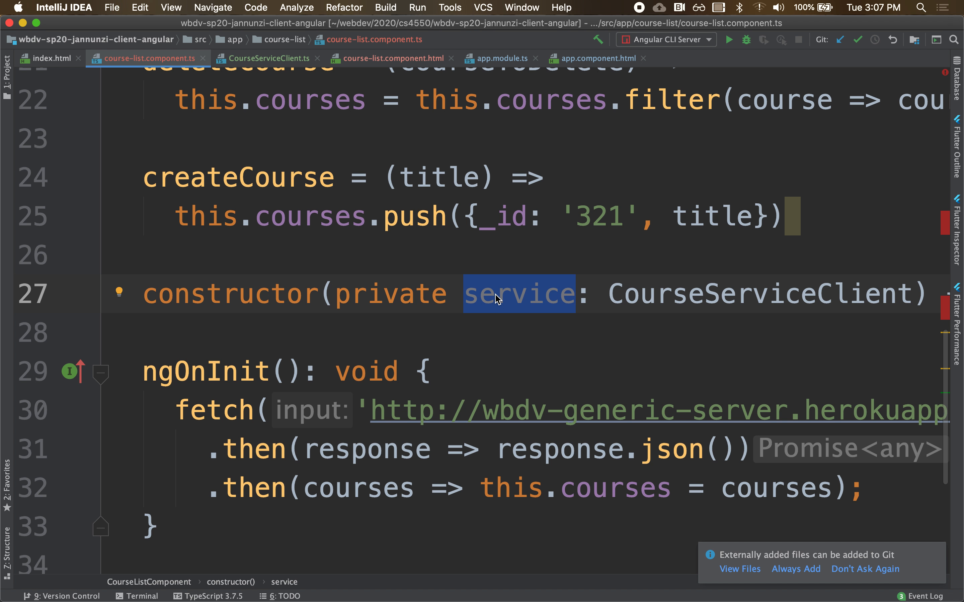
pyautogui.moveTo(177, 409)
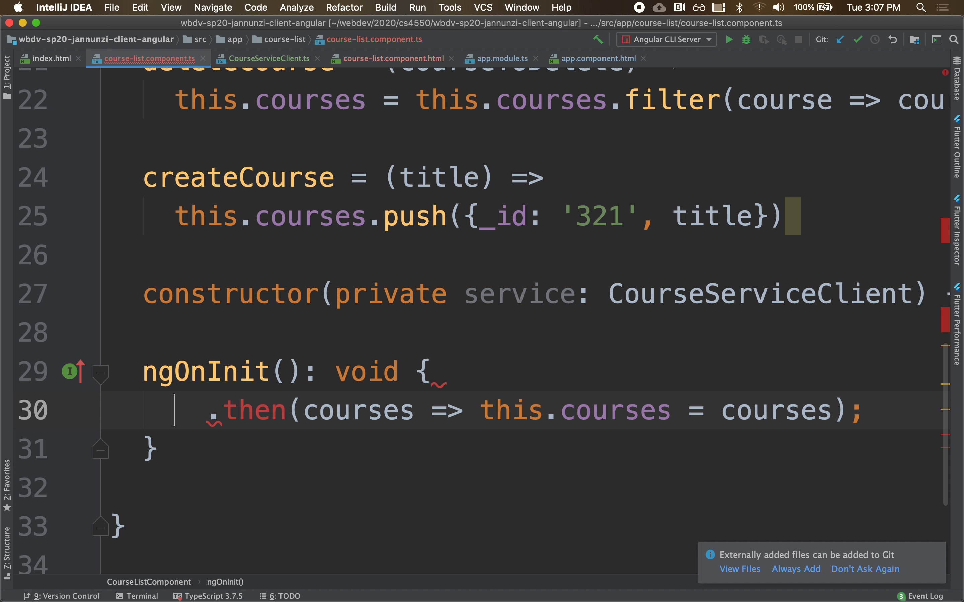
# Replace ngOnInit's fetch lines with a this.service call to the injected service
pyautogui.write('this.se')
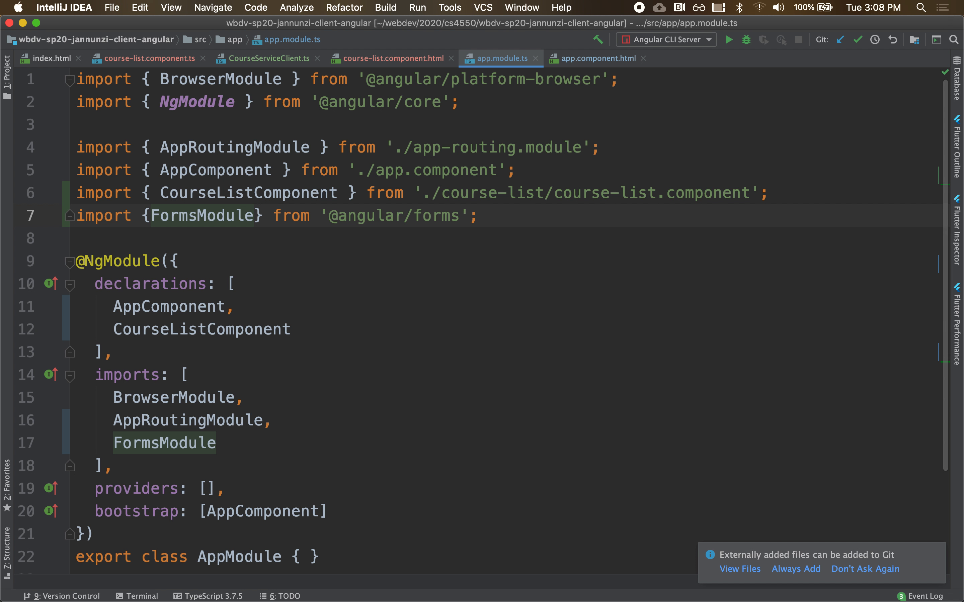
# Add CourseServiceClient to the providers array of AppModule
pyautogui.scroll(-3)
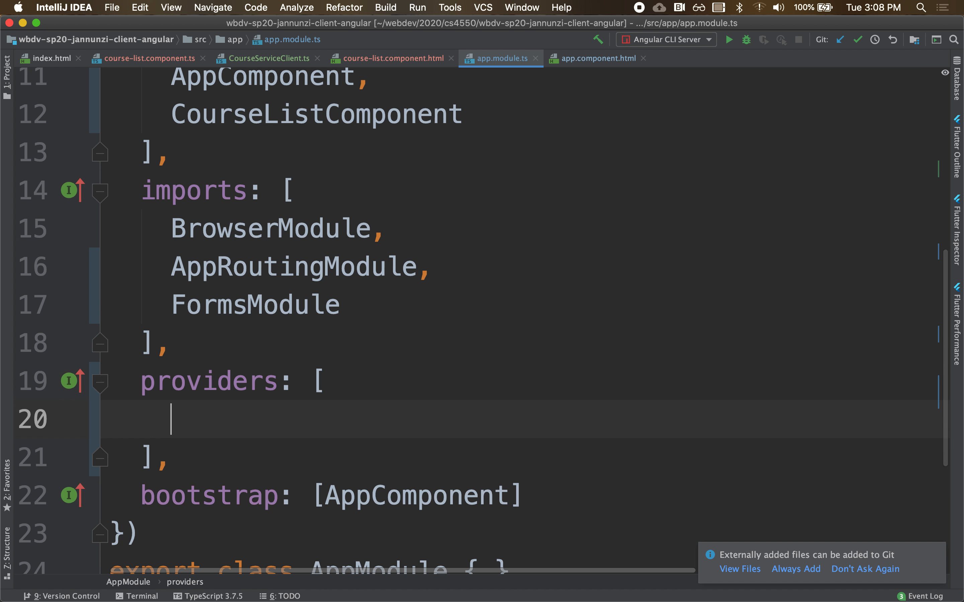
pyautogui.write('CourseServiceClient')
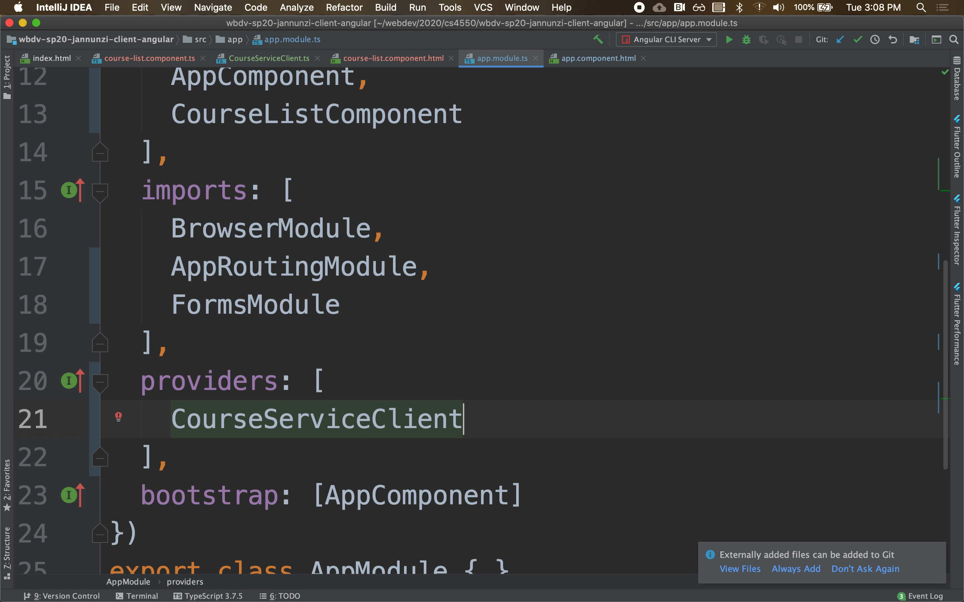